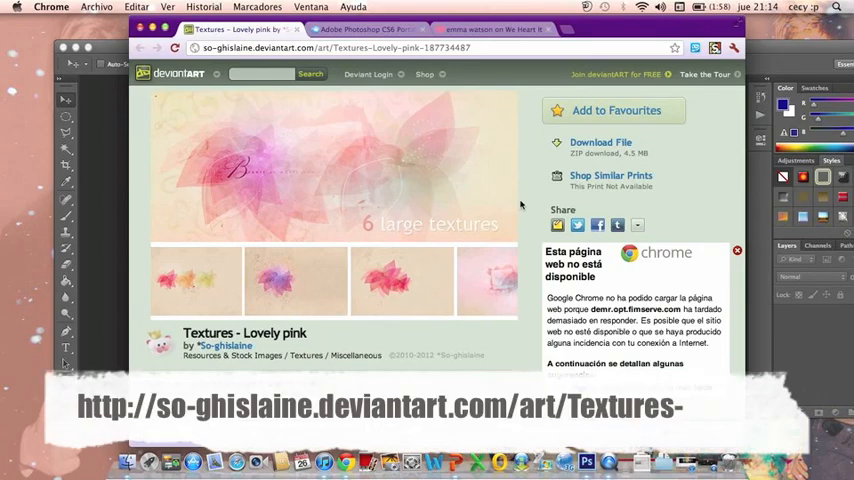
Switch to the We Heart It tab showing the 'emma watson' photo search results.
left_click(490, 28)
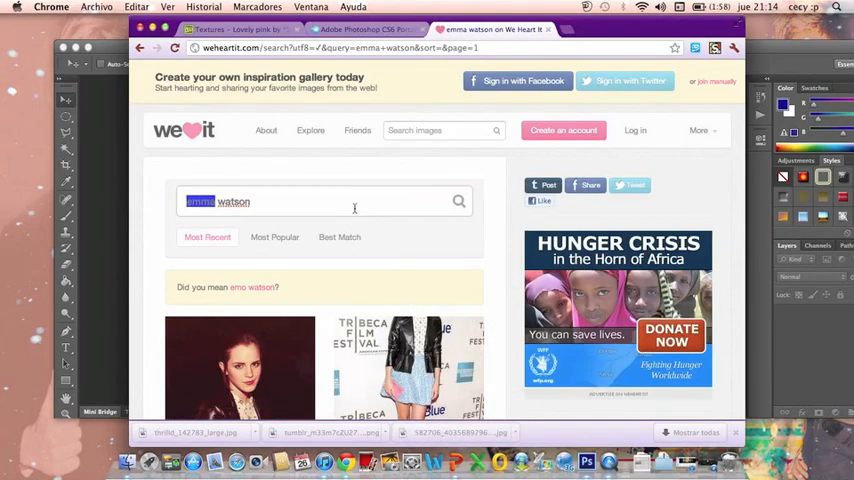
mouse_move(328, 164)
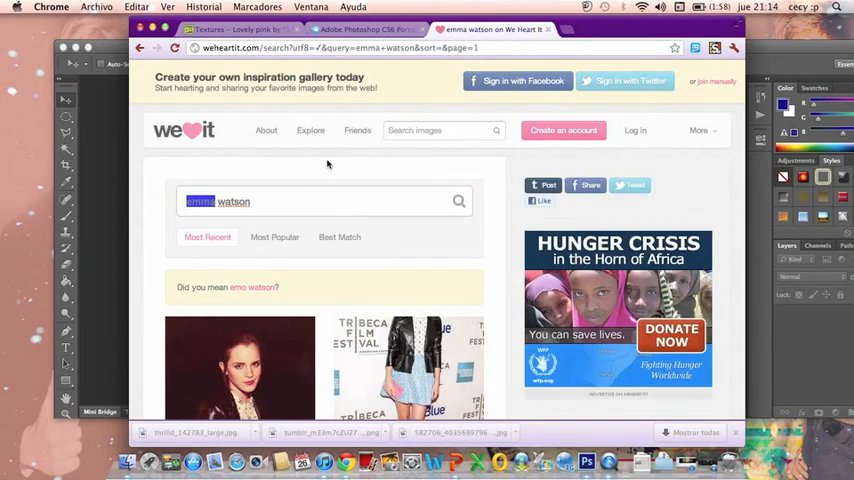
mouse_move(354, 188)
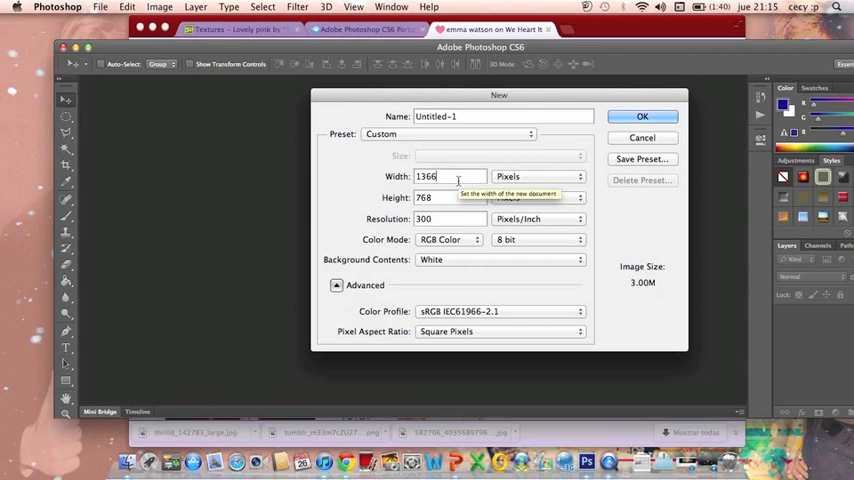
mouse_move(458, 180)
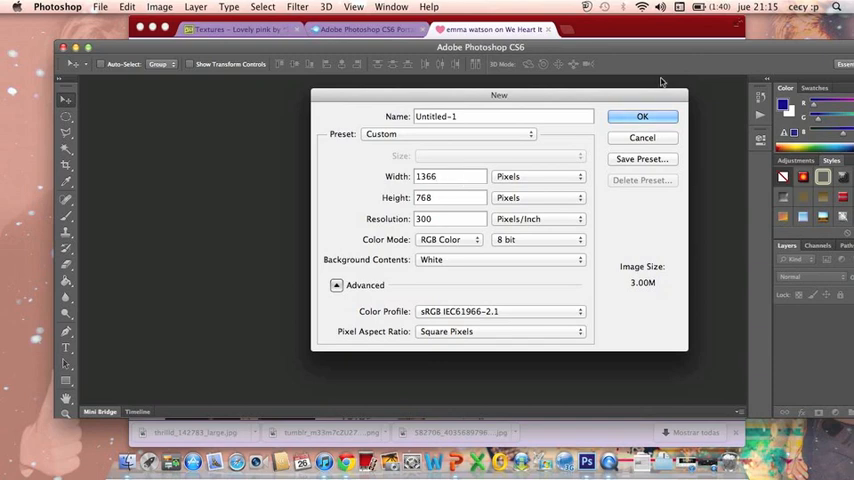
Confirm the new white 1366×768 px, 300 ppi wallpaper document.
left_click(642, 116)
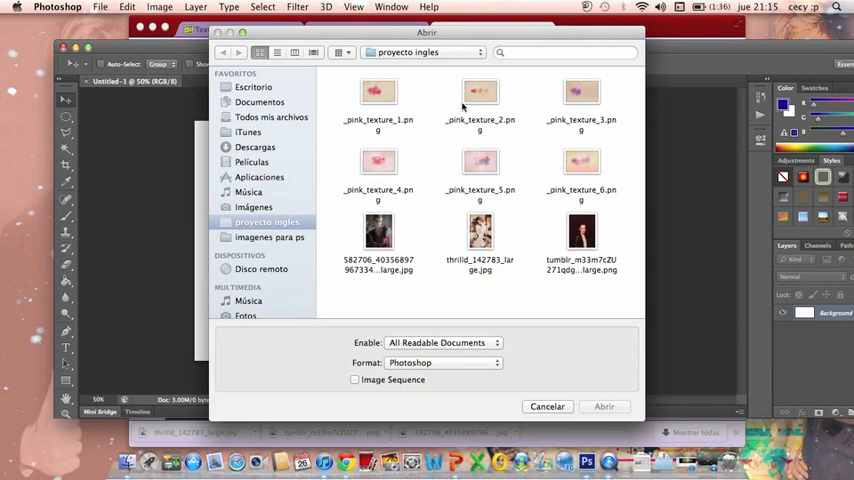
mouse_move(500, 156)
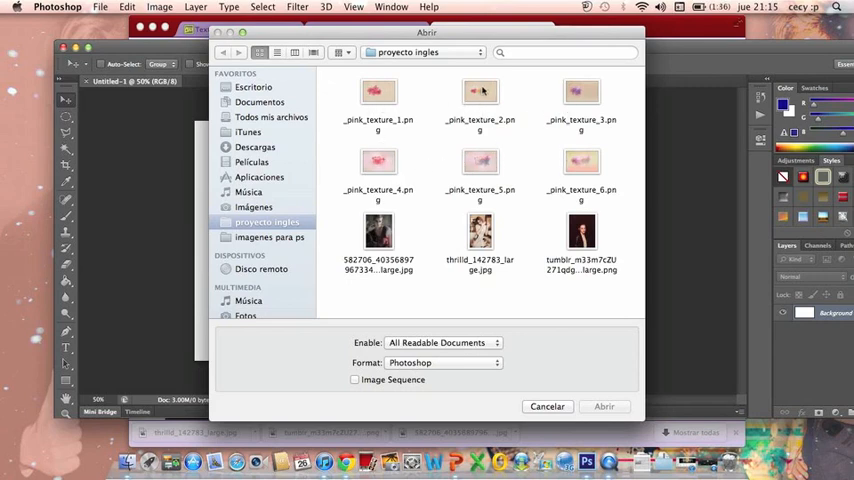
Bring the pink floral texture into the wallpaper document and stretch it to fill the canvas.
left_click(548, 406)
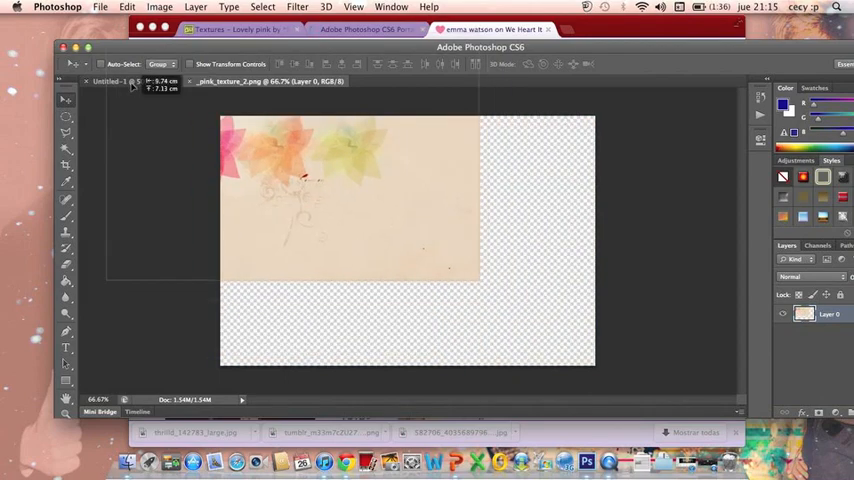
left_click(118, 80)
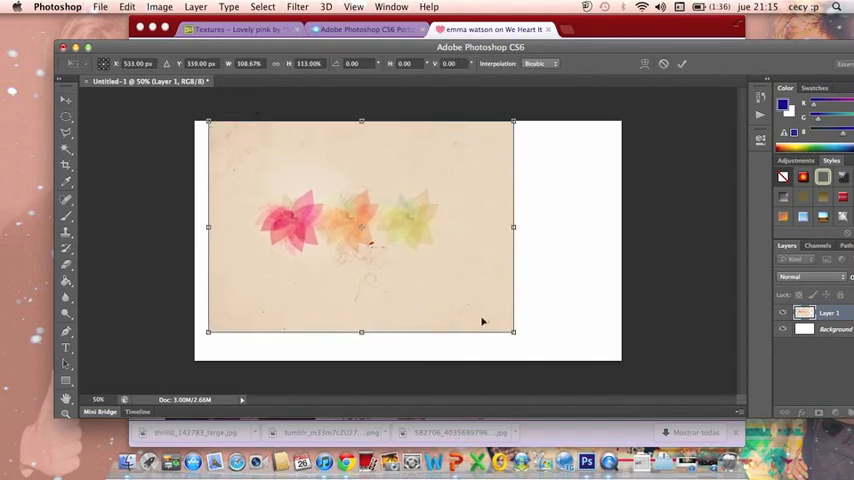
left_click_drag(512, 332, 604, 360)
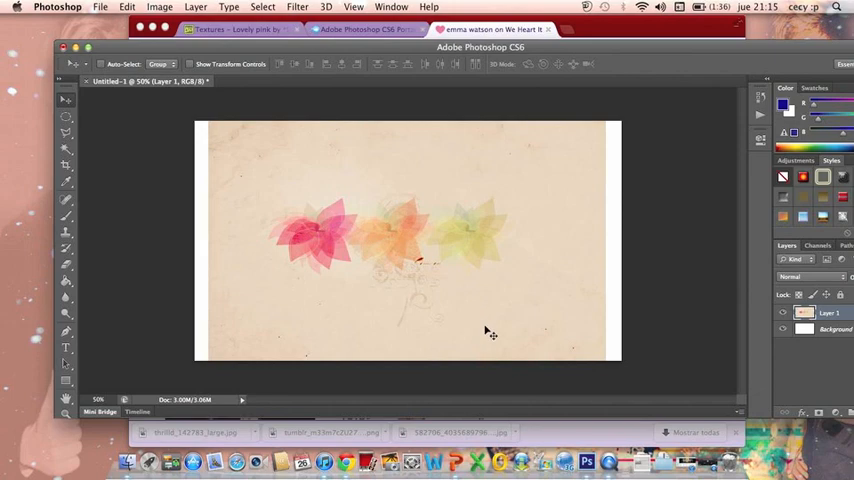
left_click(100, 8)
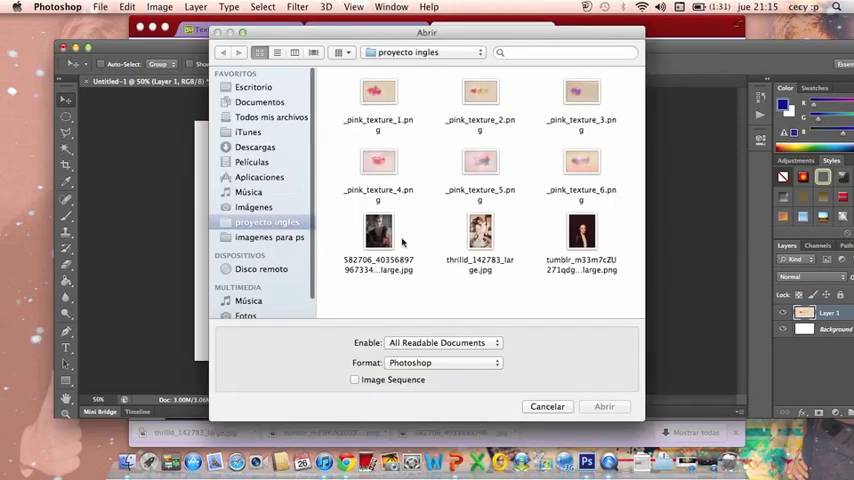
Select a circle around the face in the first Emma Watson photo and move the crop onto the wallpaper.
left_click(378, 232)
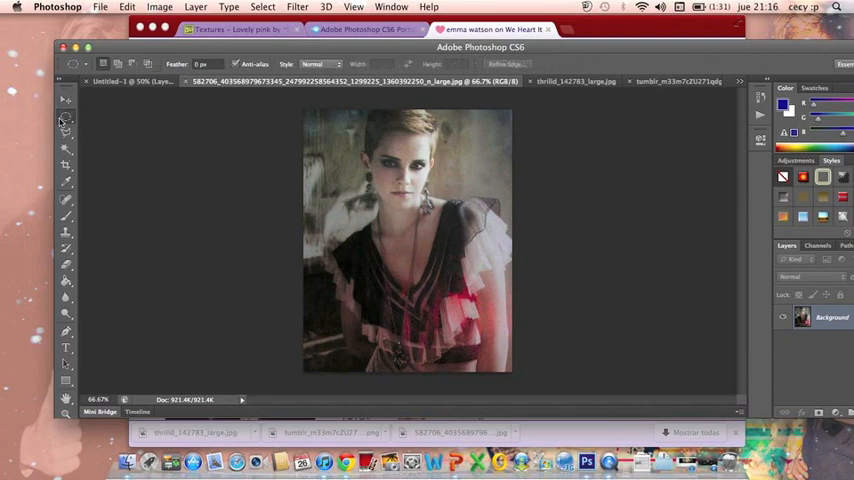
left_click(66, 112)
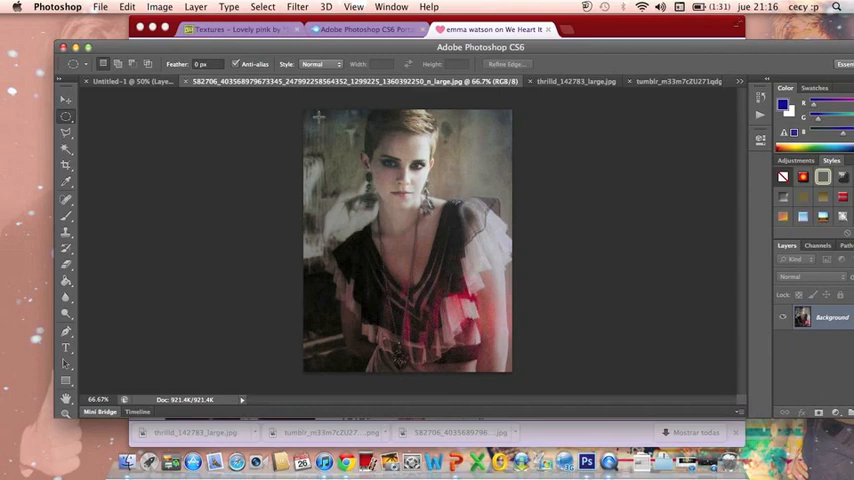
left_click_drag(320, 116, 448, 218)
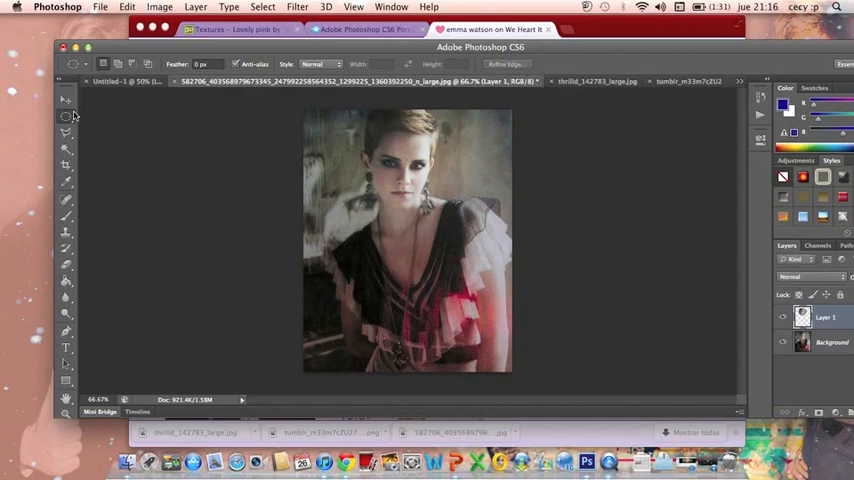
left_click(66, 100)
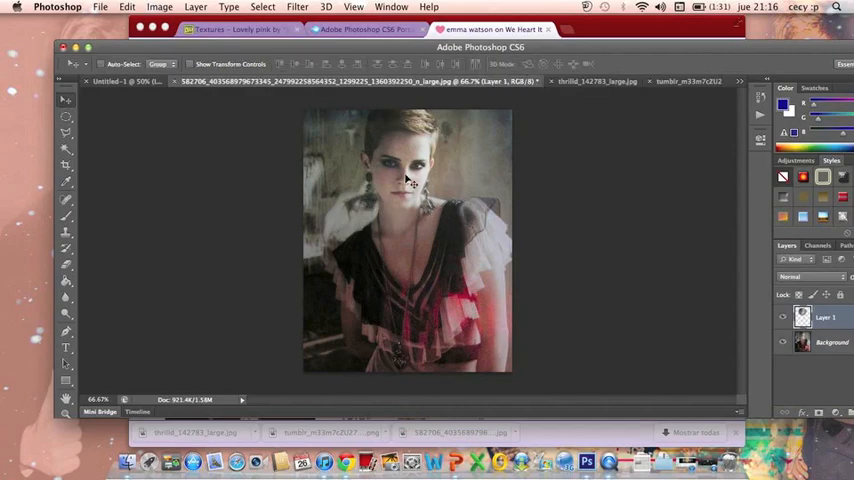
mouse_move(408, 180)
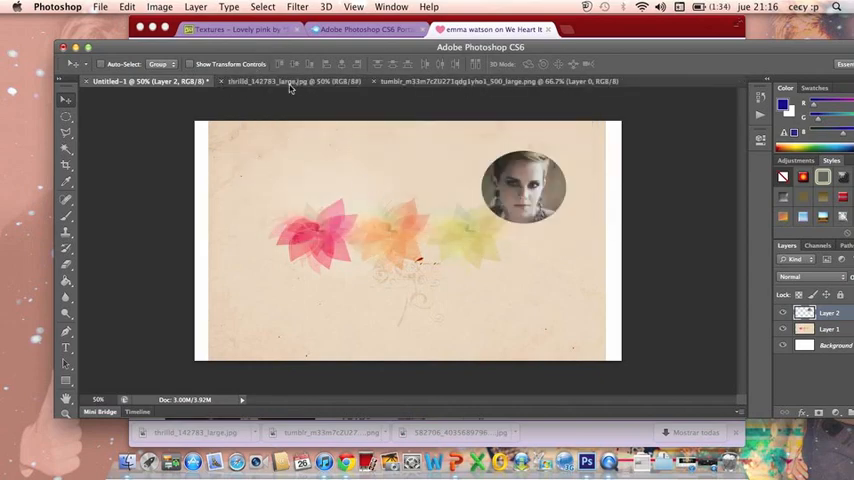
Repeat the circular face crop for the second and third portrait photos.
left_click(290, 80)
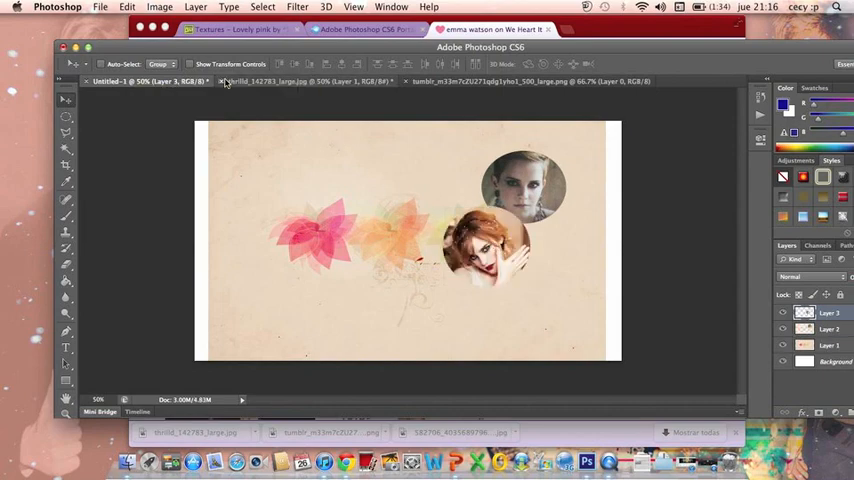
left_click(208, 80)
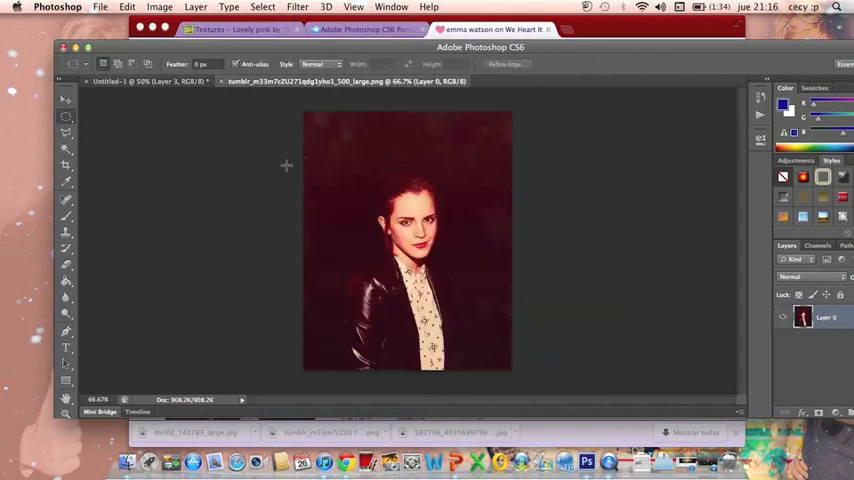
mouse_move(466, 268)
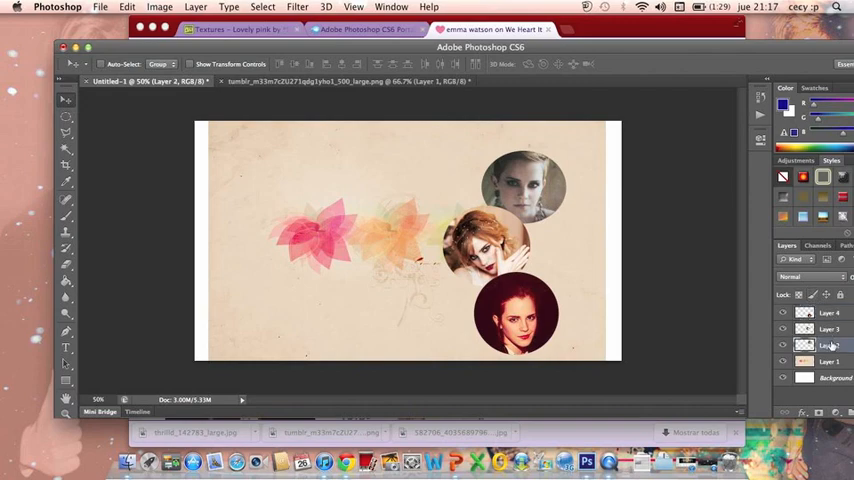
Position the third circular crop on the right side and duplicate it.
left_click(828, 312)
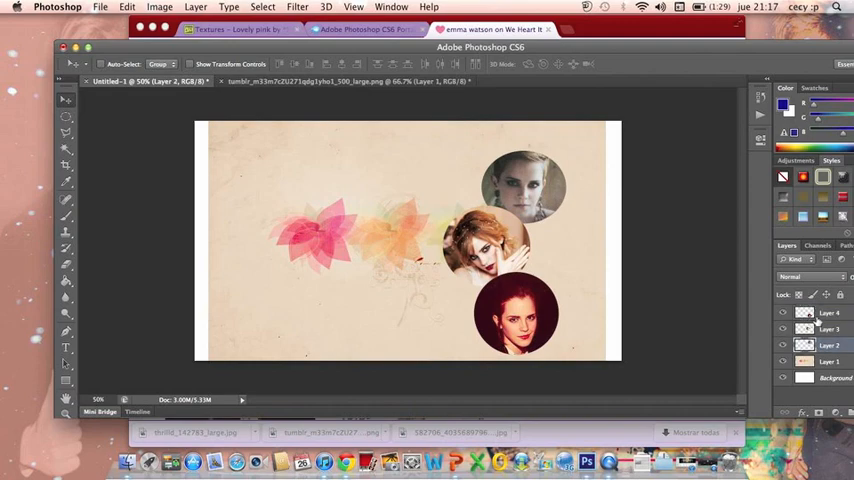
left_click(828, 312)
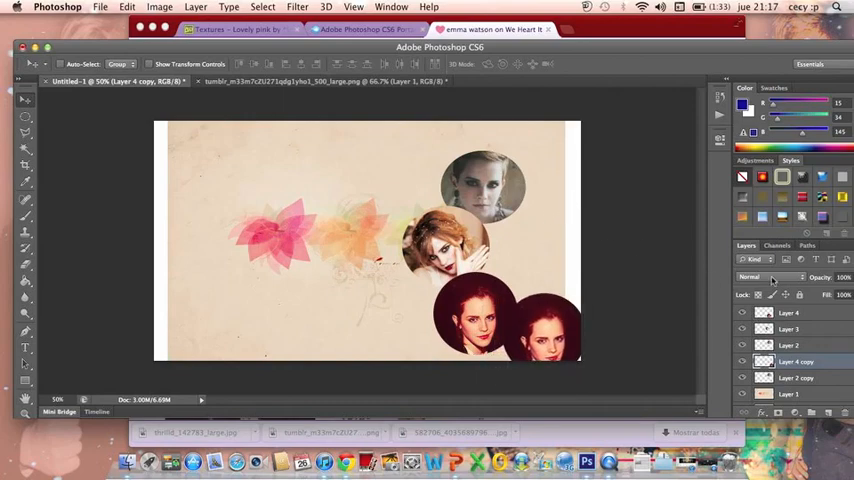
Select the copied portrait circle layer and fade it into the background with lower opacity.
left_click(768, 276)
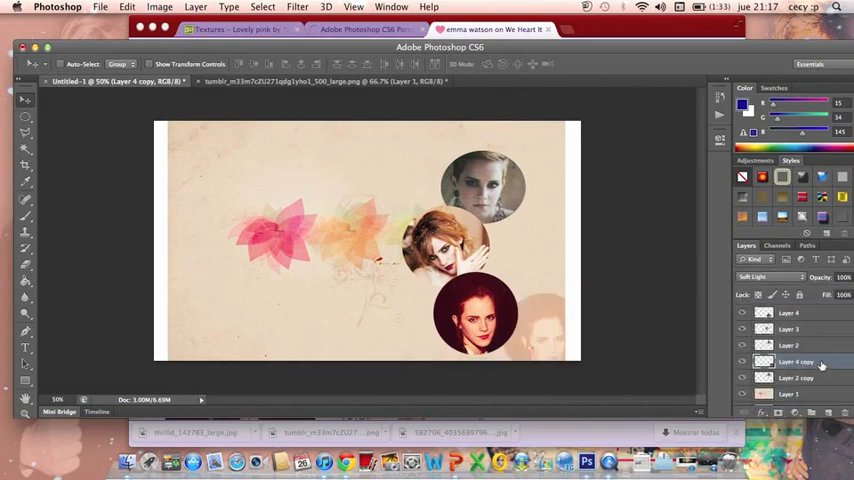
left_click(790, 378)
type("Emma")
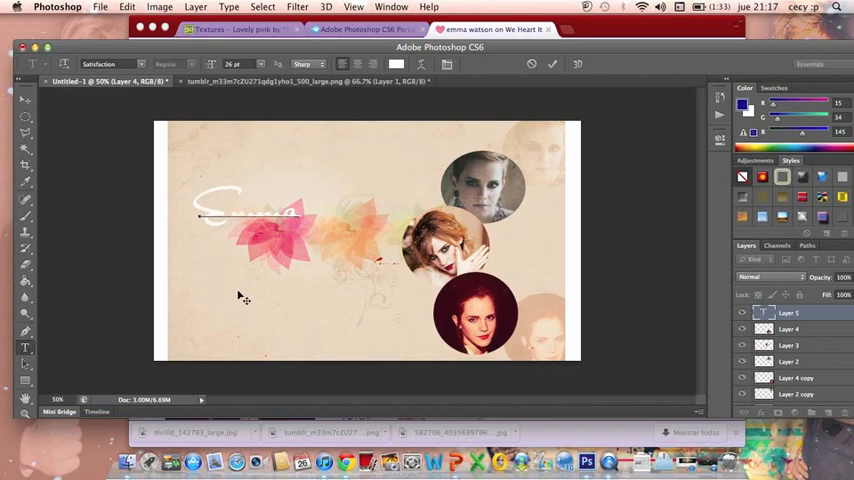
Finish the white script lettering 'Emma watson' and bring up its layer style settings.
type("watson")
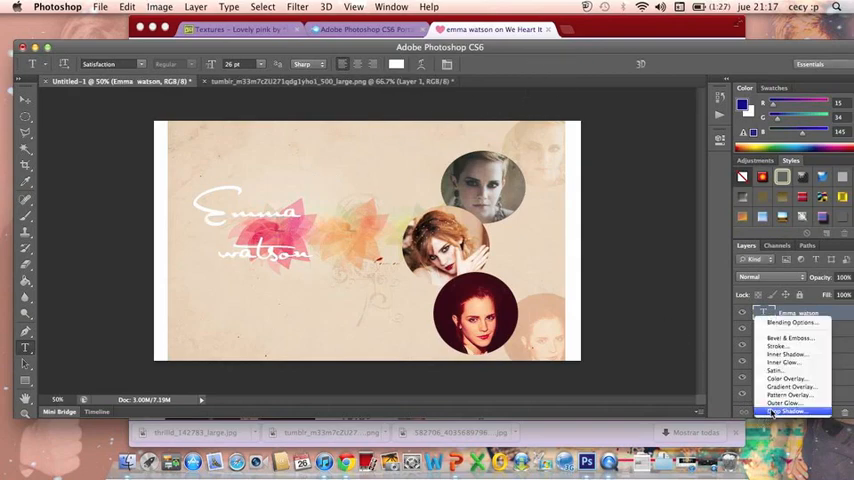
left_click(790, 412)
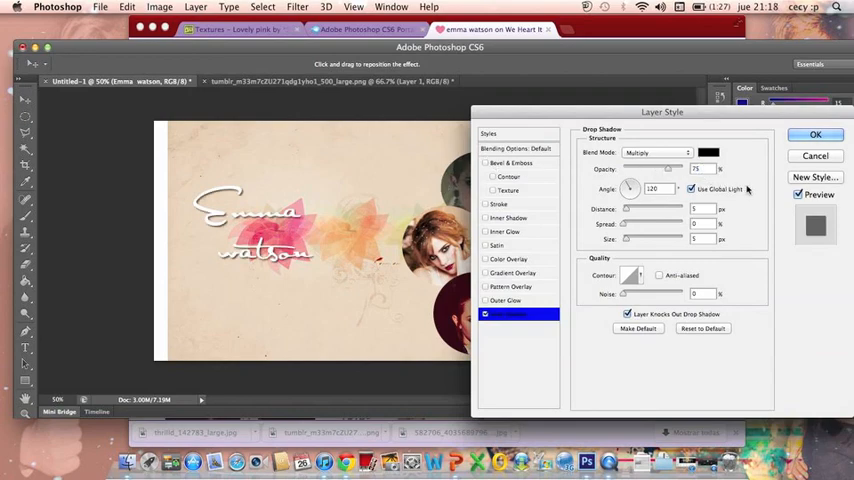
mouse_move(816, 176)
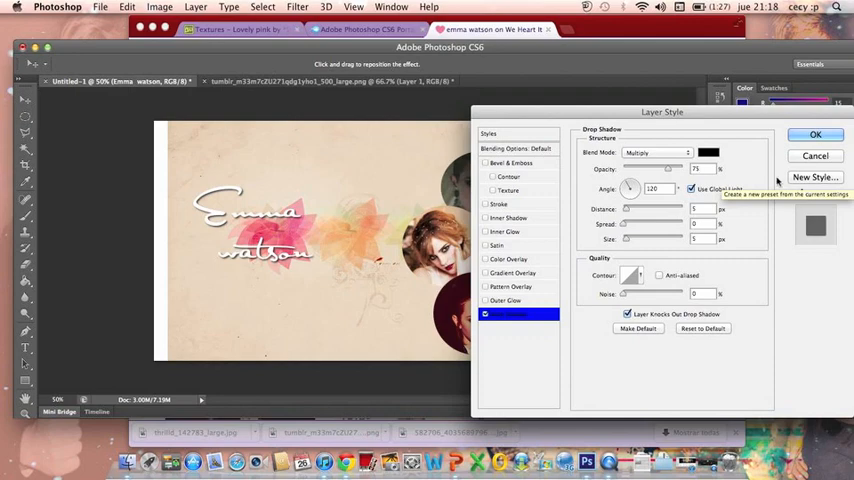
Set the drop shadow colour, then add a stroke outline and pattern overlay to the lettering.
left_click(708, 152)
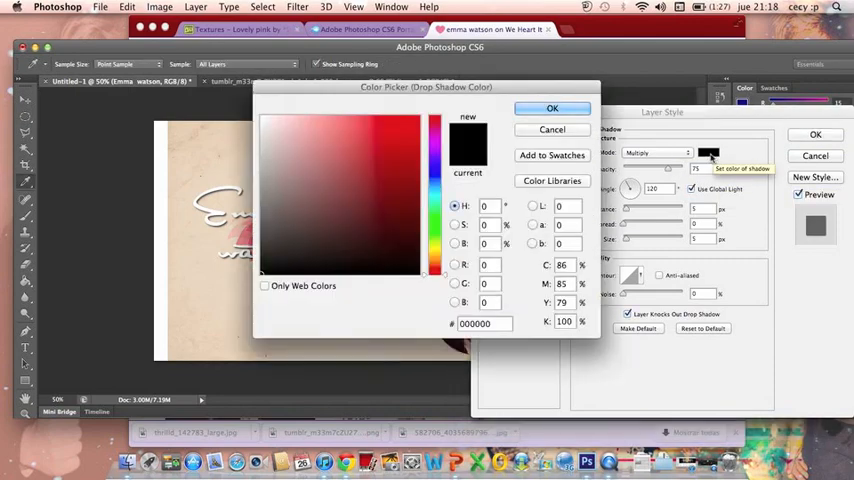
left_click(552, 108)
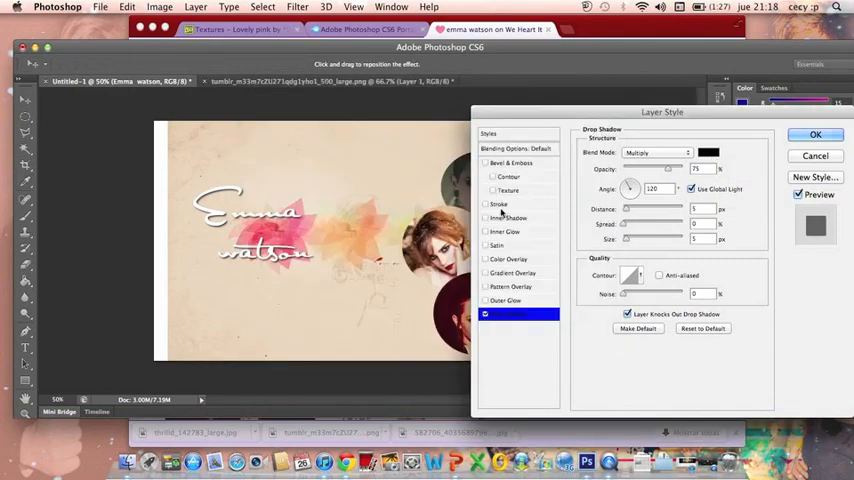
left_click(500, 204)
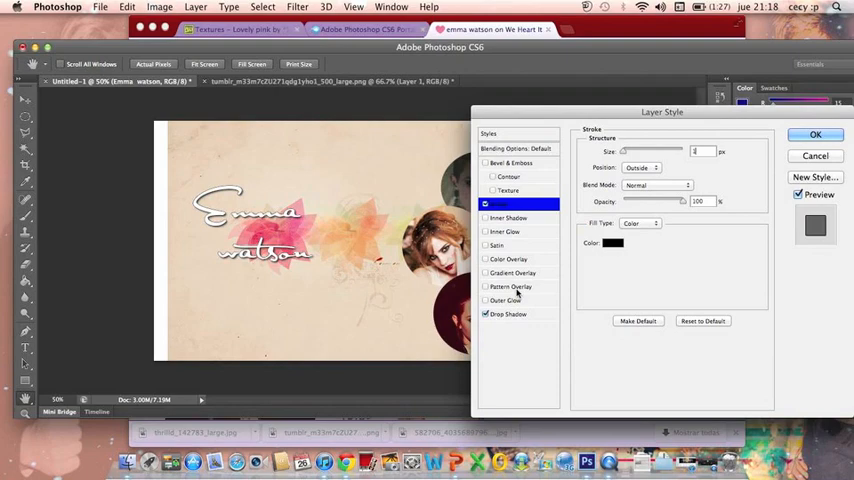
left_click(512, 288)
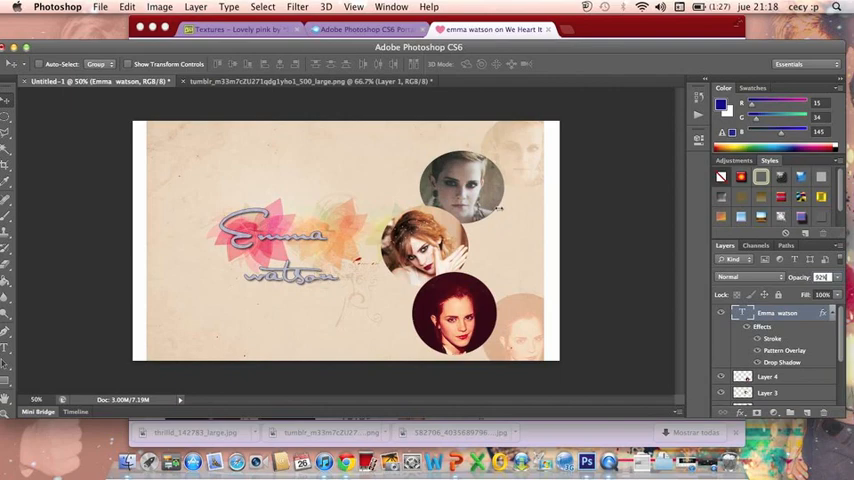
mouse_move(108, 112)
type("emma.psd")
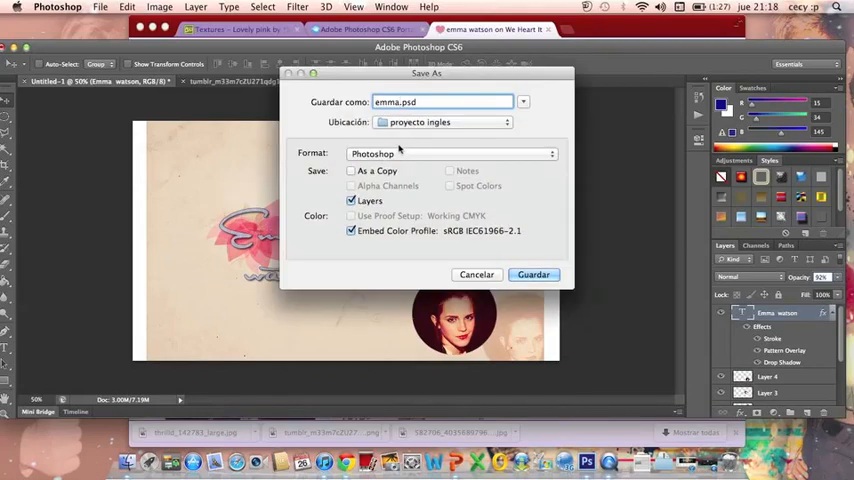
Save the wallpaper as 'emma' in JPEG format at maximum quality.
left_click(450, 152)
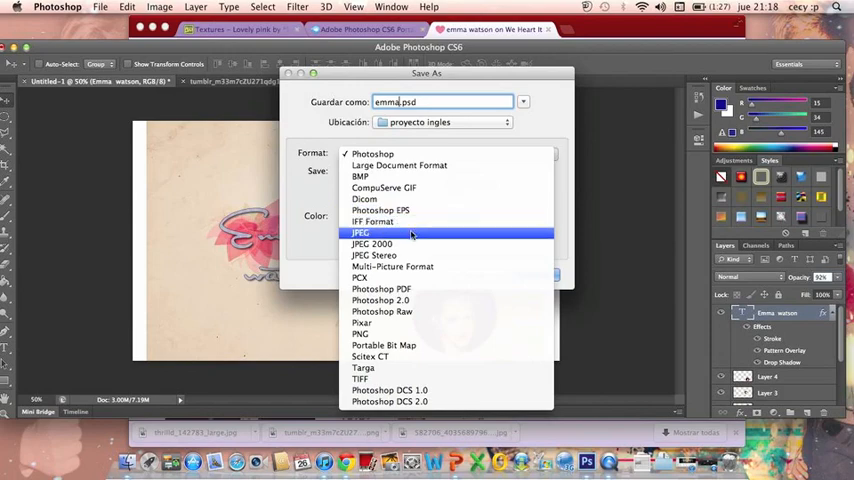
left_click(360, 232)
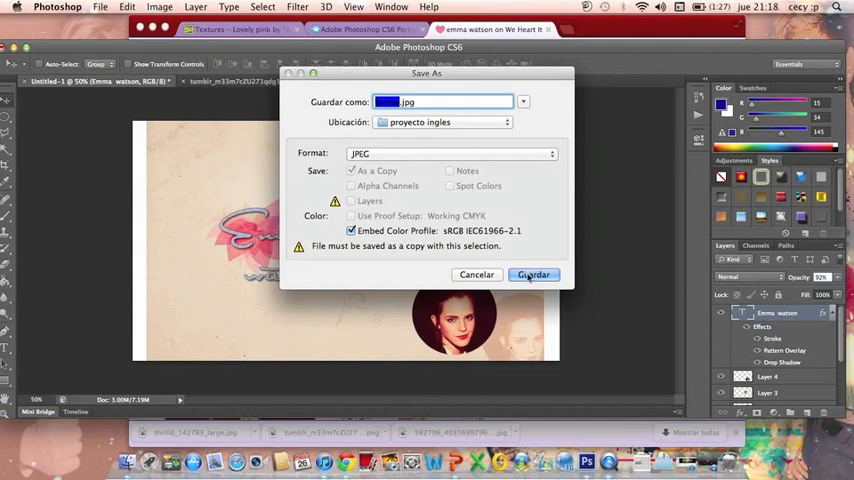
left_click(532, 274)
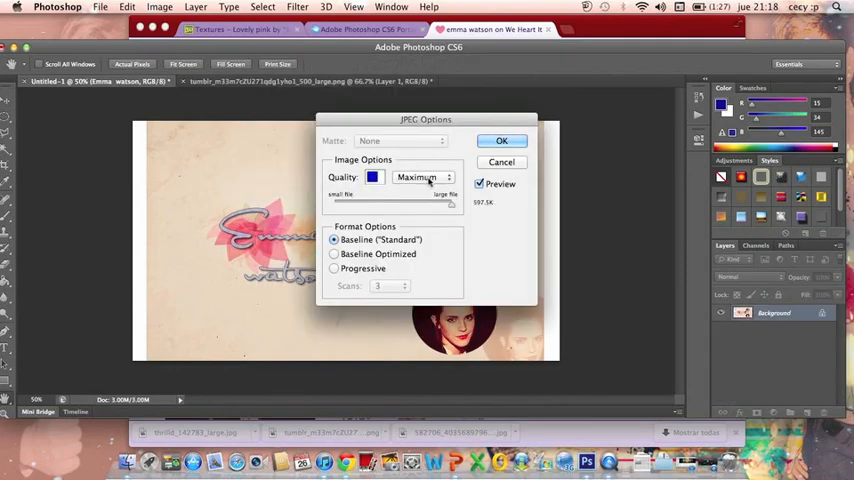
mouse_move(468, 148)
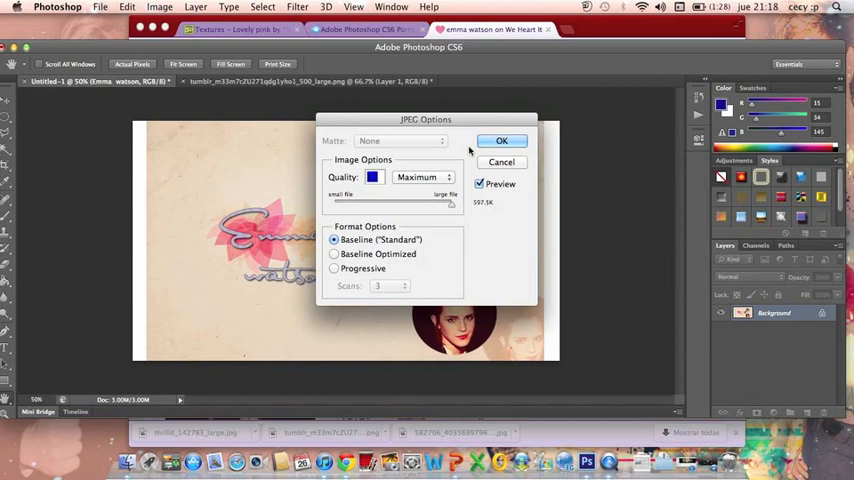
left_click(502, 140)
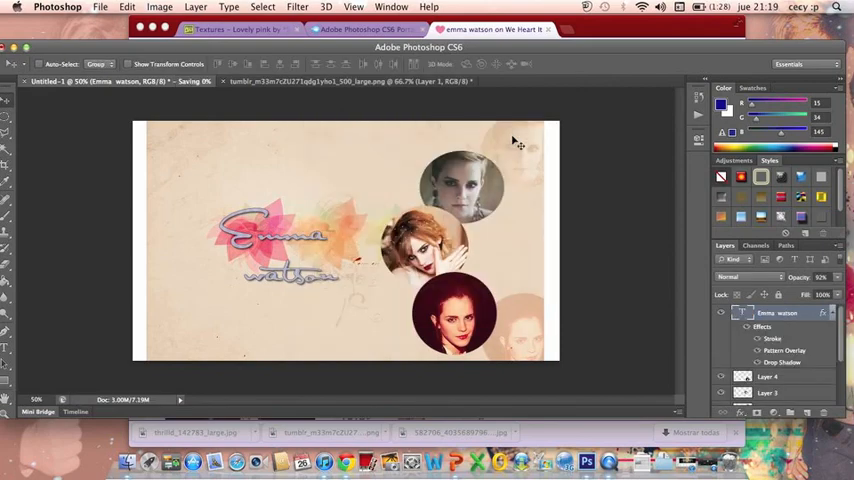